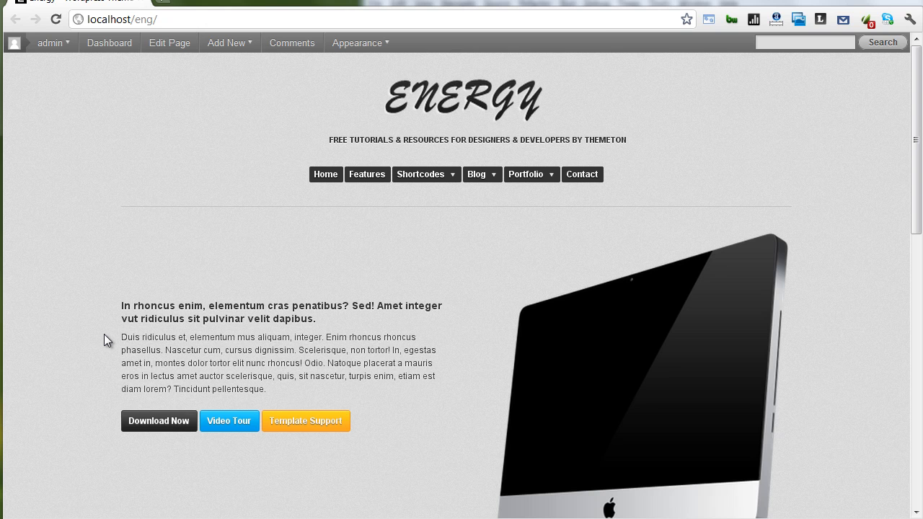
pyautogui.moveTo(108, 159)
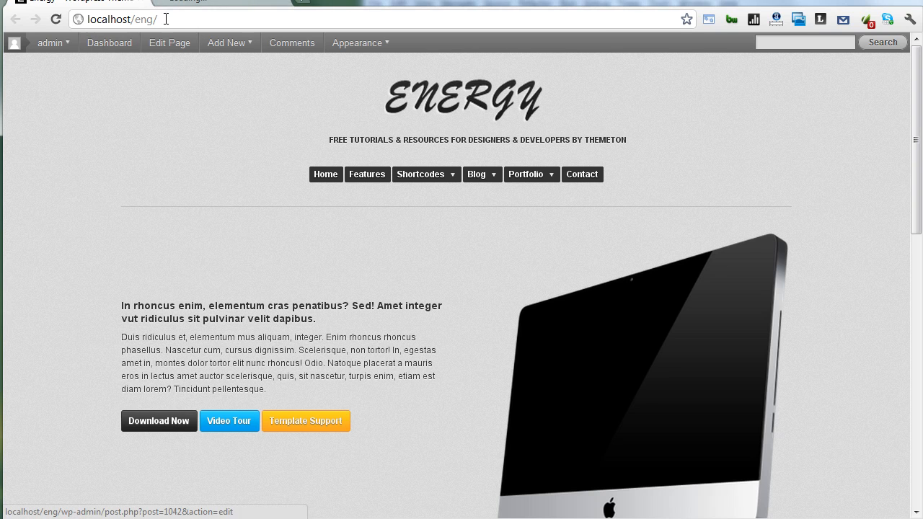
# - Go from the Energy site's front page to the WordPress admin dashboard via the admin bar
pyautogui.click(110, 43)
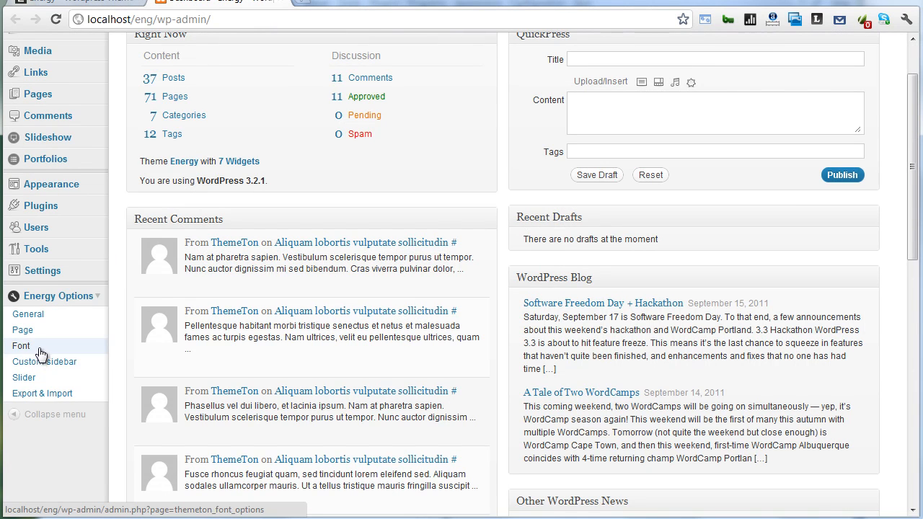
# - Turn Cufon font replacement ON in Energy Options > Font, Cufon section
pyautogui.click(20, 346)
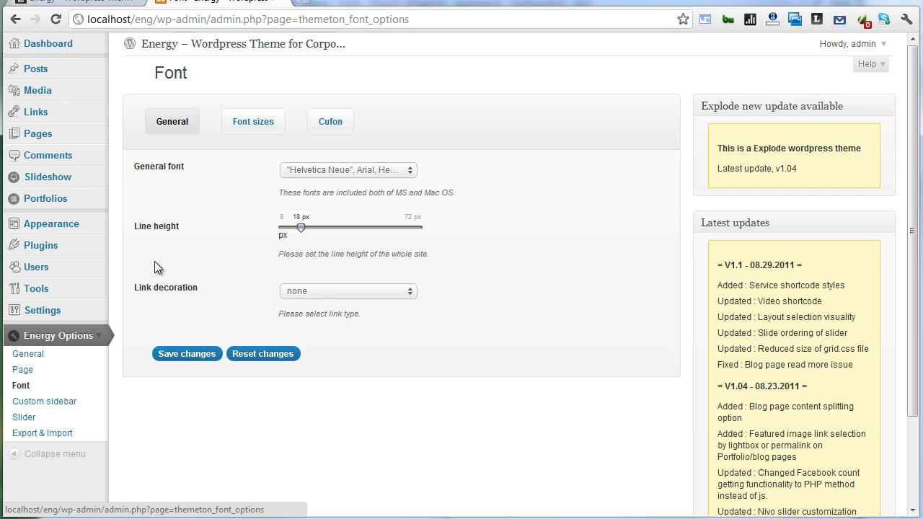
pyautogui.click(330, 121)
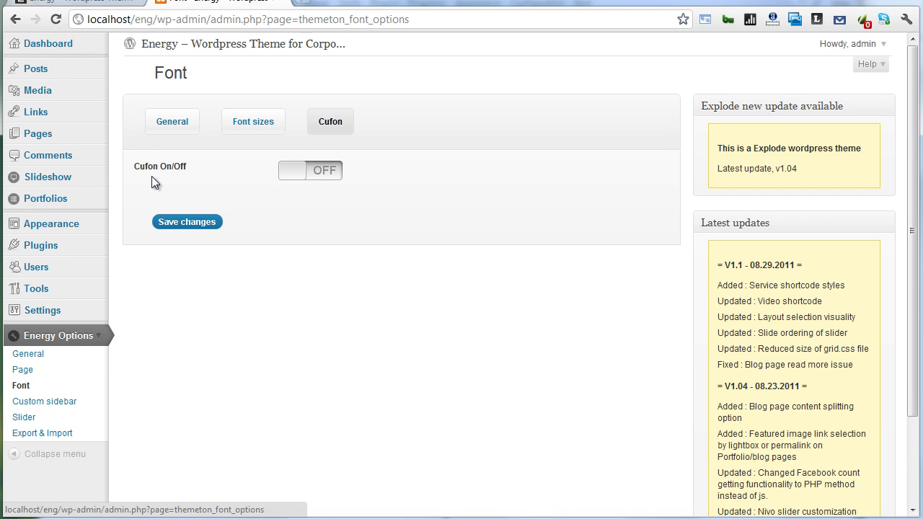
pyautogui.click(291, 171)
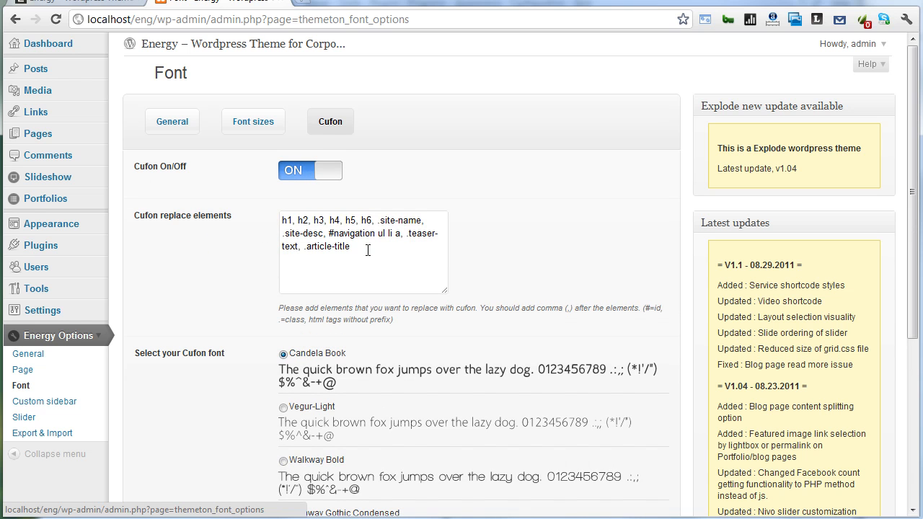
# - Review the replace-elements list covering headings, site name and navigation
pyautogui.click(364, 246)
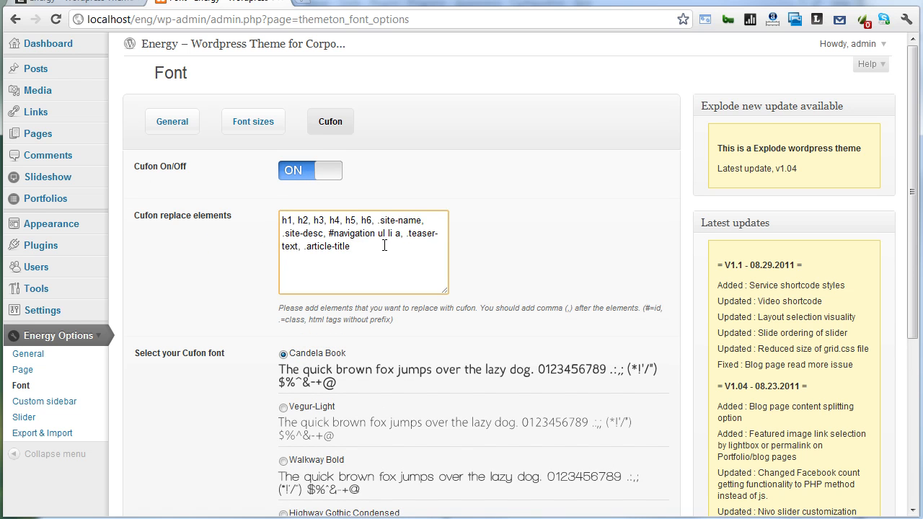
pyautogui.click(361, 247)
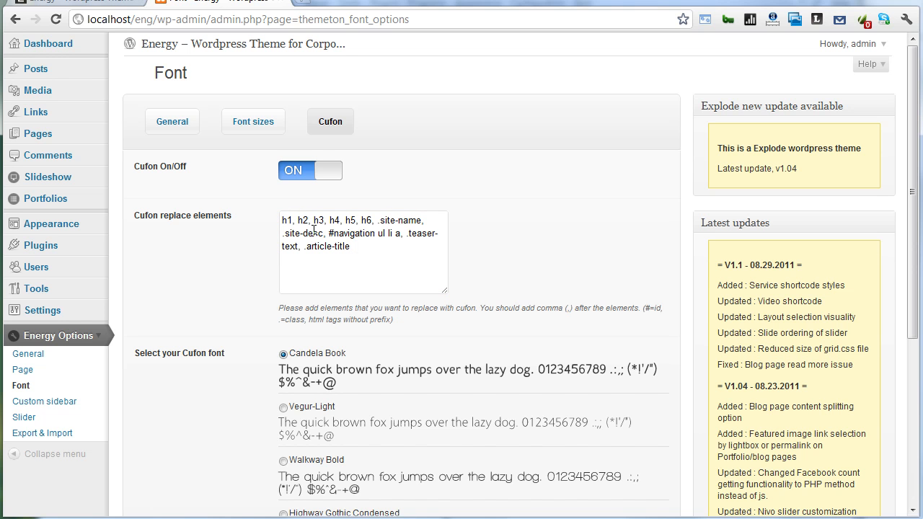
pyautogui.click(363, 245)
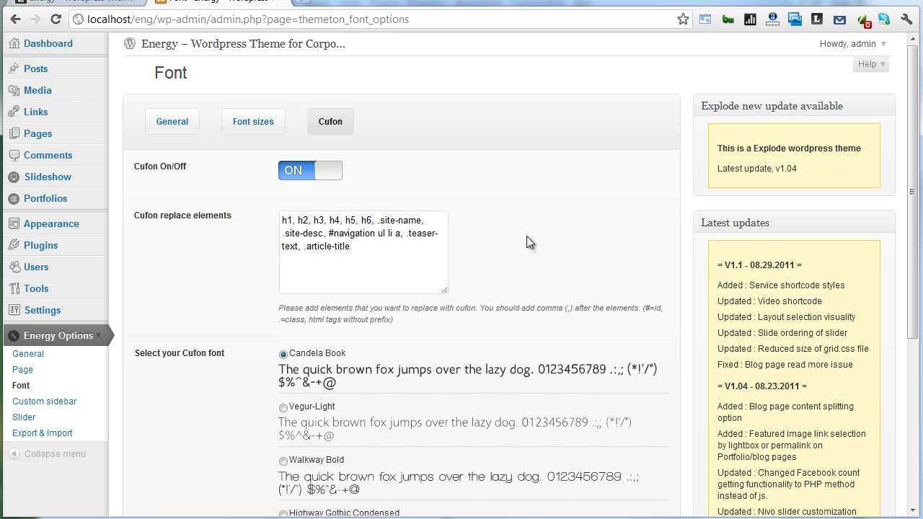
pyautogui.scroll(-3)
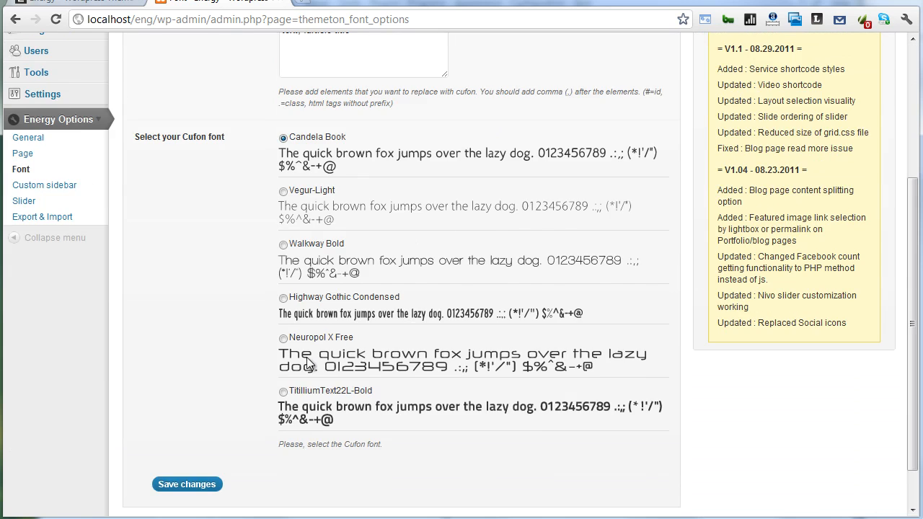
pyautogui.scroll(-3)
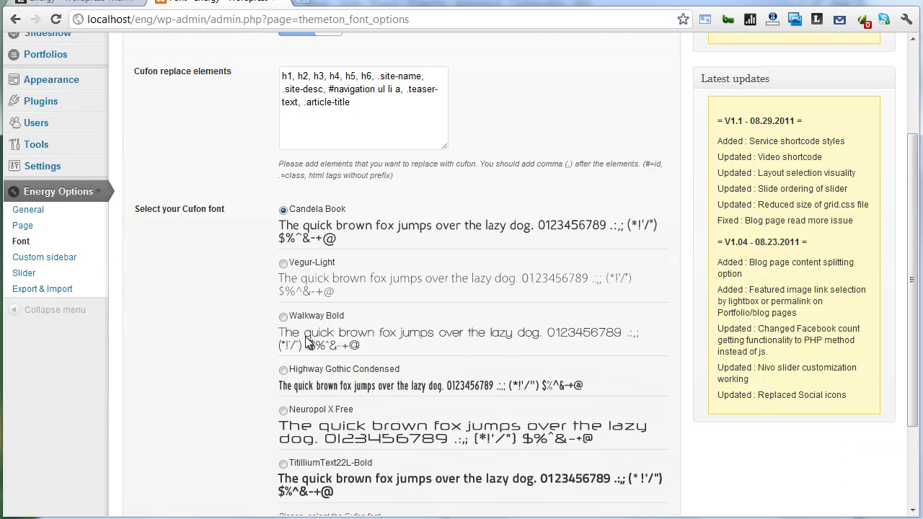
pyautogui.moveTo(257, 257)
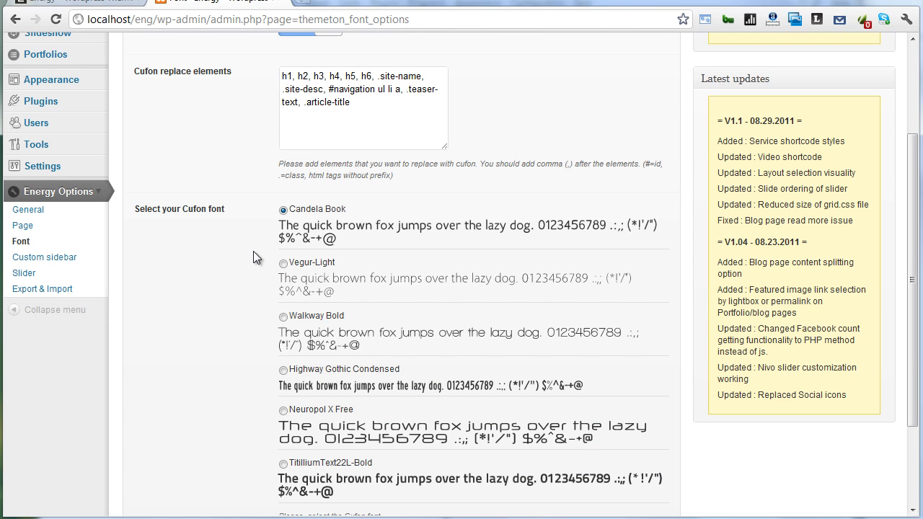
pyautogui.moveTo(266, 270)
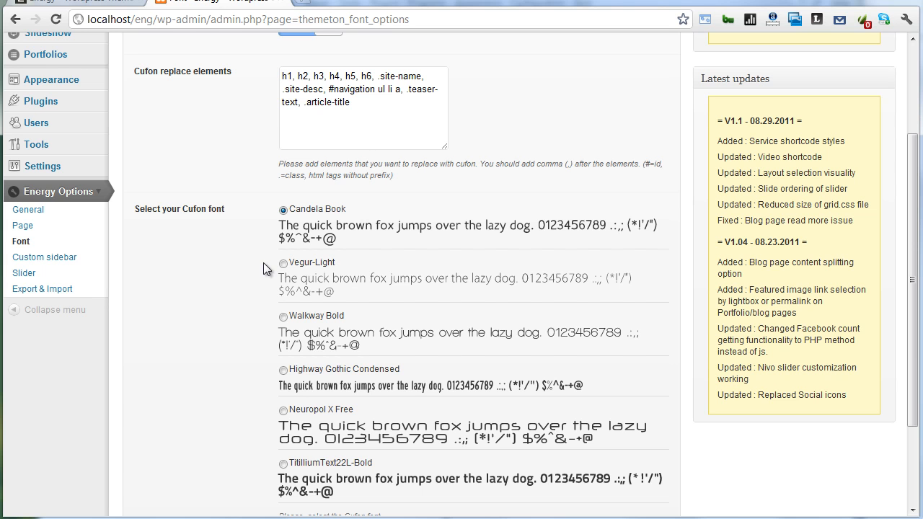
pyautogui.moveTo(303, 8)
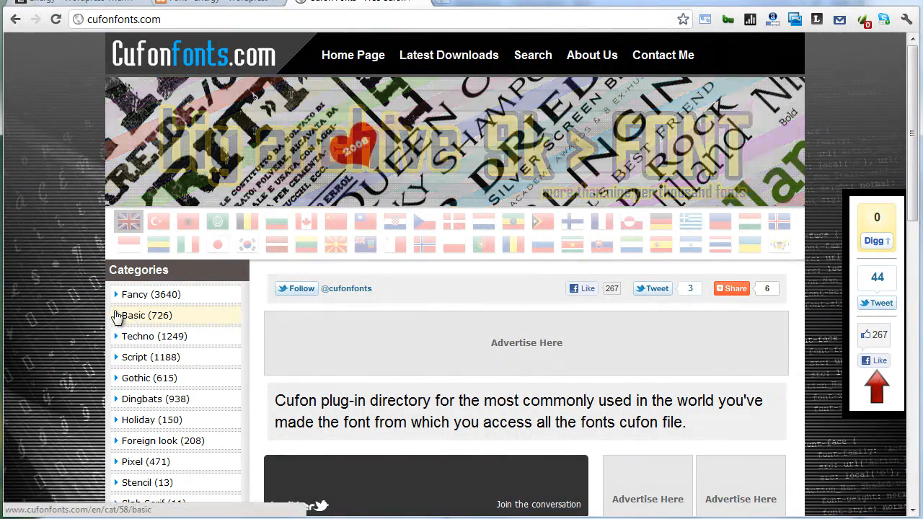
# - Browse the Basic fonts category down to the Anonymous Pro entry
pyautogui.click(134, 314)
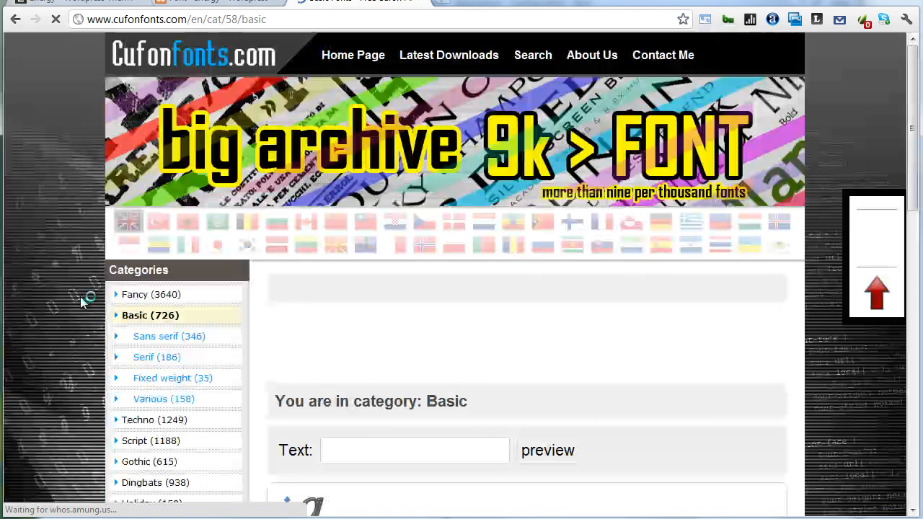
pyautogui.scroll(-3)
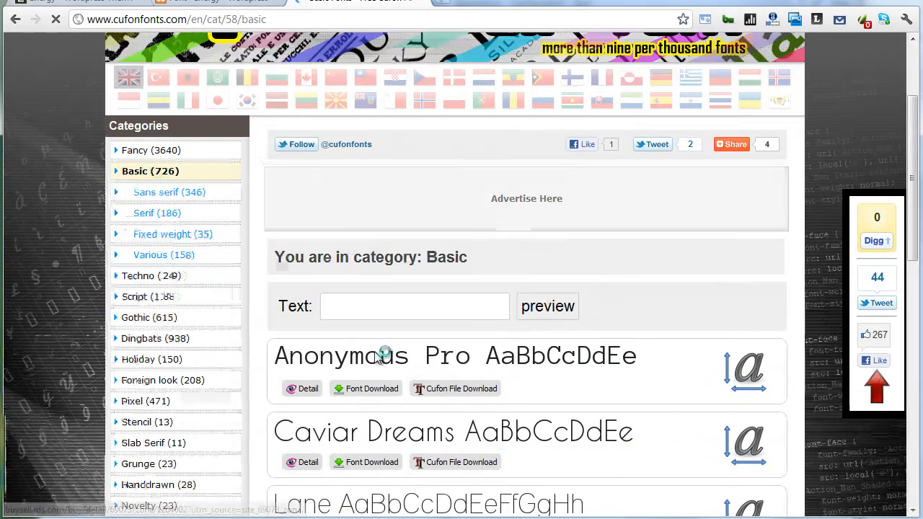
pyautogui.moveTo(455, 389)
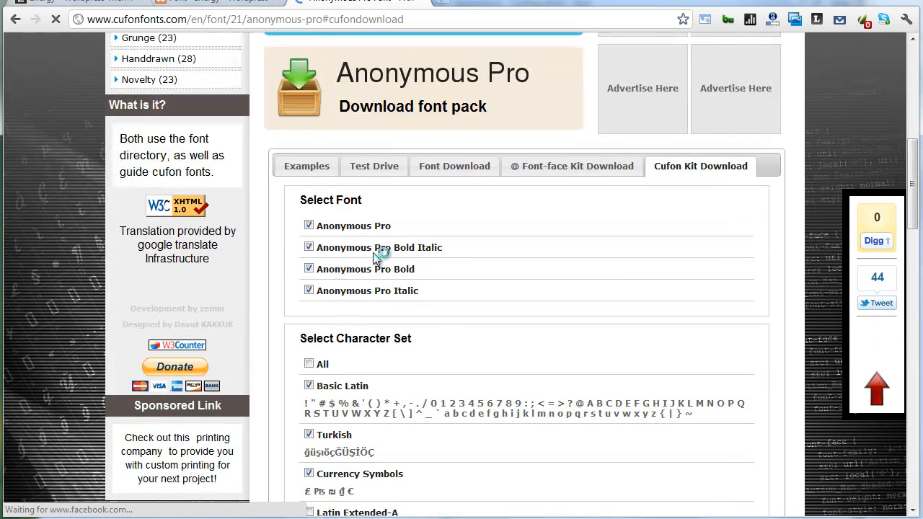
# - Leave regular Anonymous Pro out, download the Bold Italic Cufon script and save anonymous-pro.cufonfonts.js to the fonts folder
pyautogui.click(309, 225)
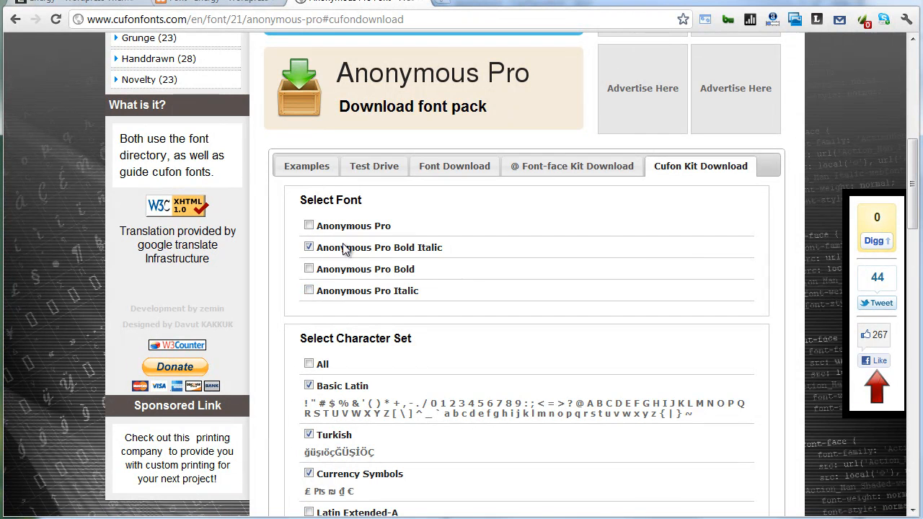
pyautogui.moveTo(460, 266)
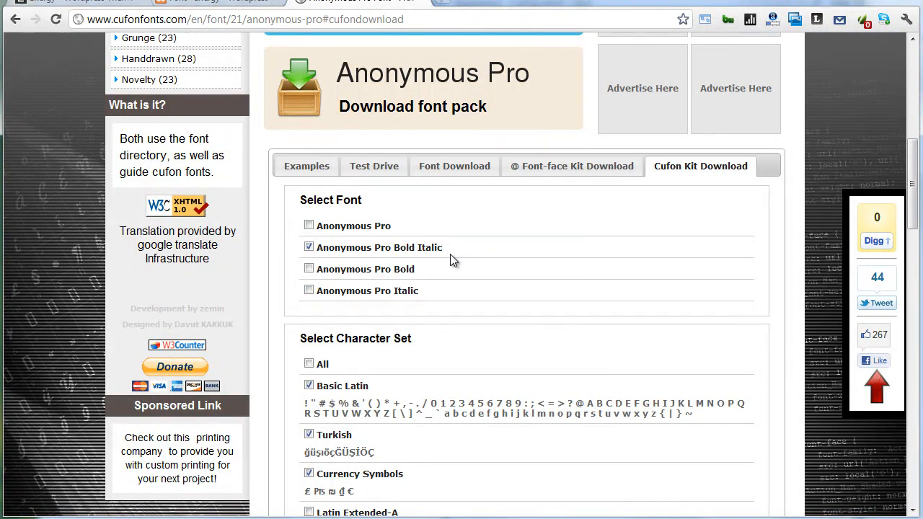
pyautogui.scroll(-3)
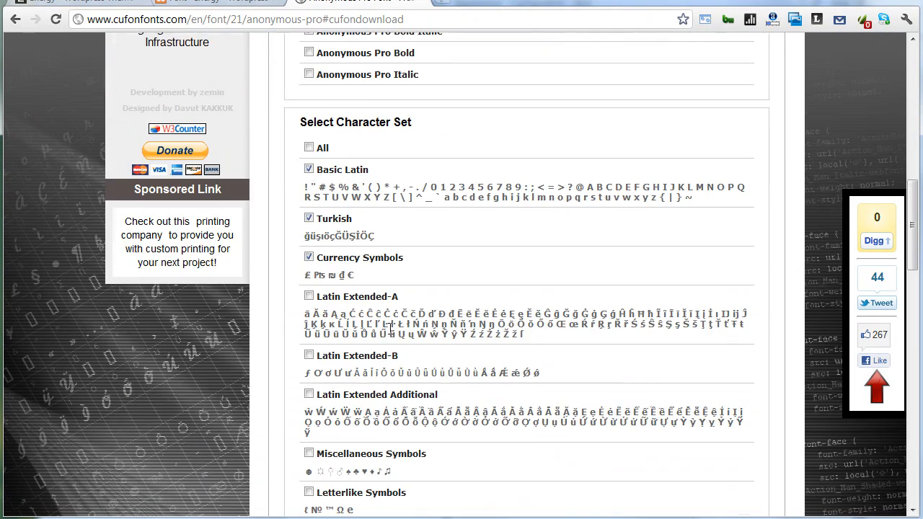
pyautogui.scroll(-3)
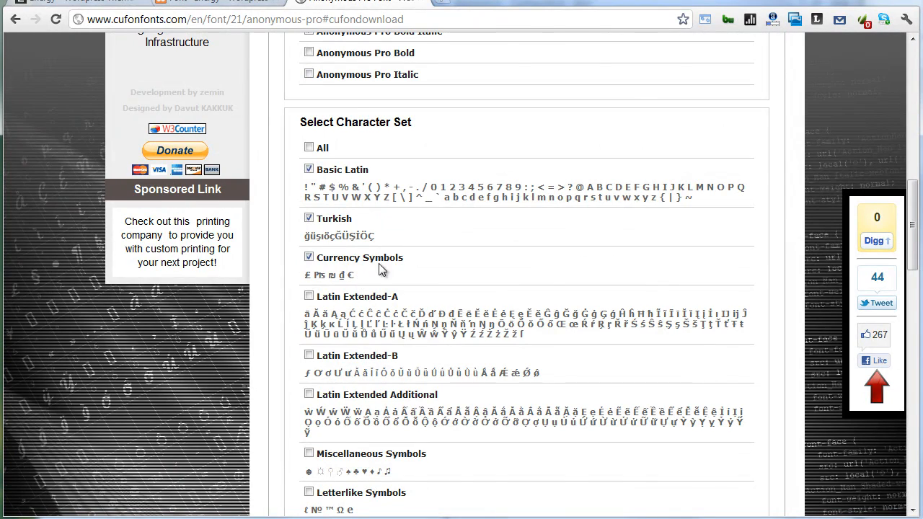
pyautogui.scroll(-3)
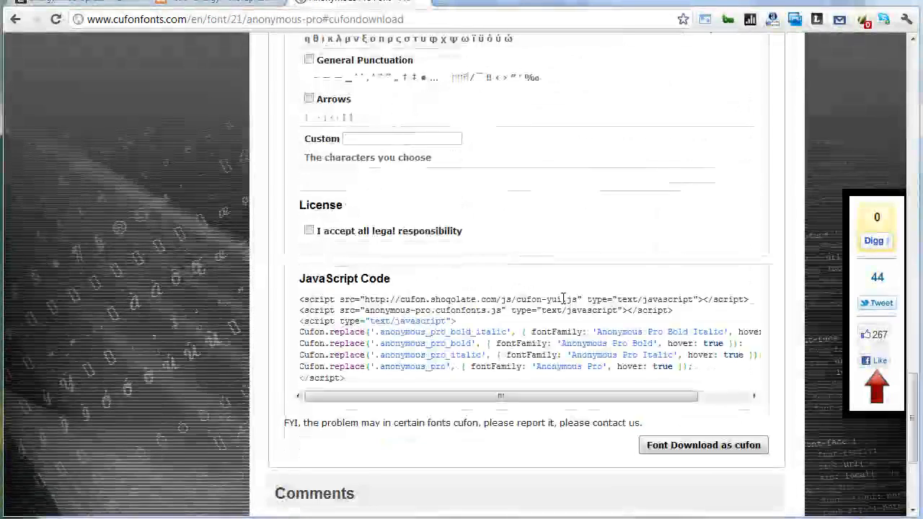
pyautogui.scroll(-3)
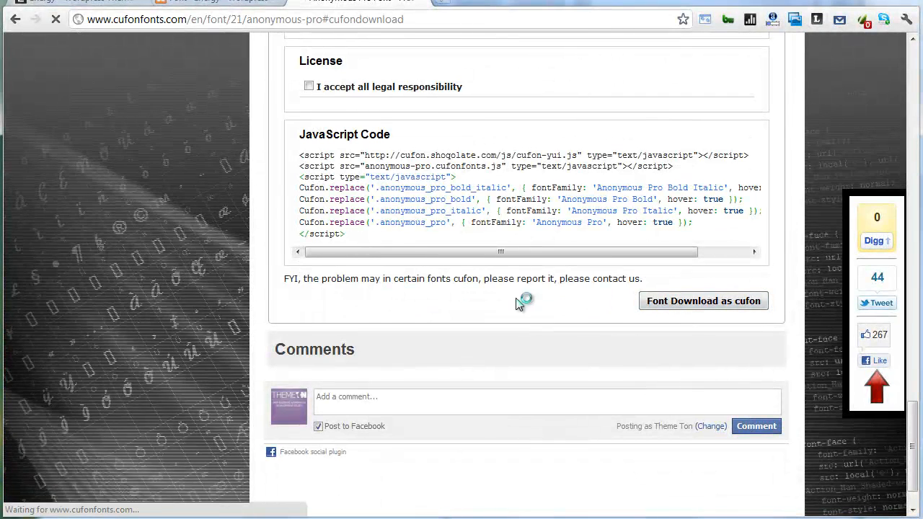
pyautogui.click(704, 302)
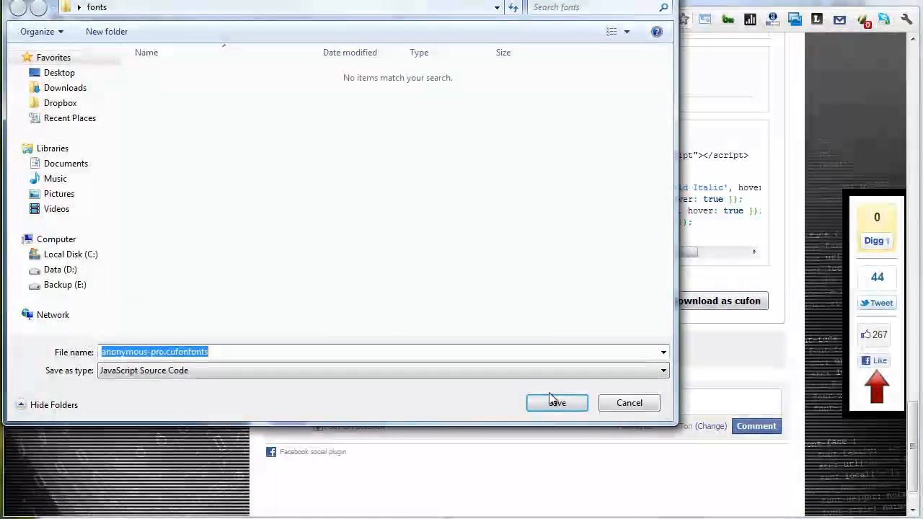
pyautogui.click(557, 403)
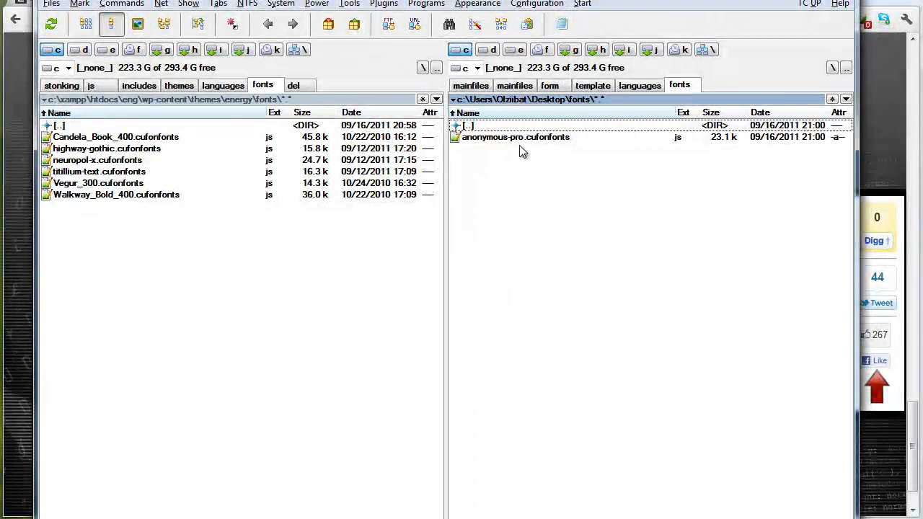
# - Select anonymous-pro.cufonfonts.js and copy it into the energy\fonts theme folder
pyautogui.click(515, 137)
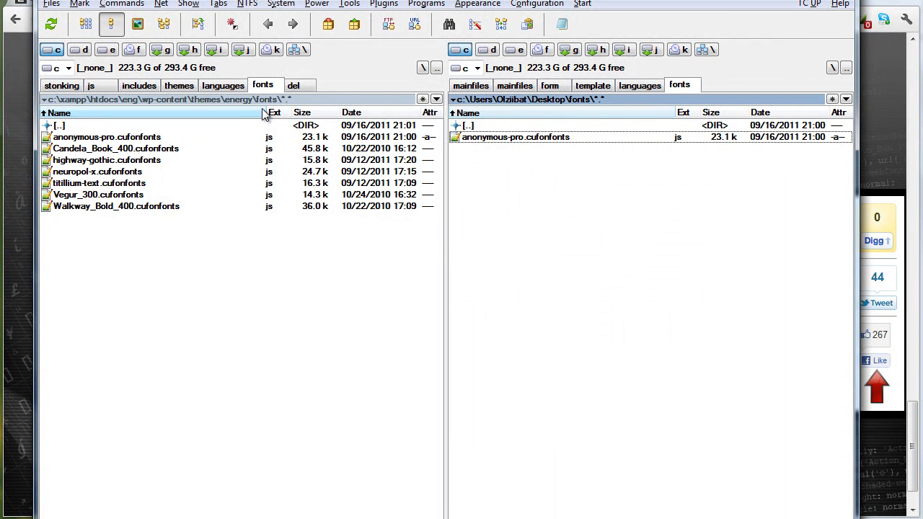
pyautogui.moveTo(239, 115)
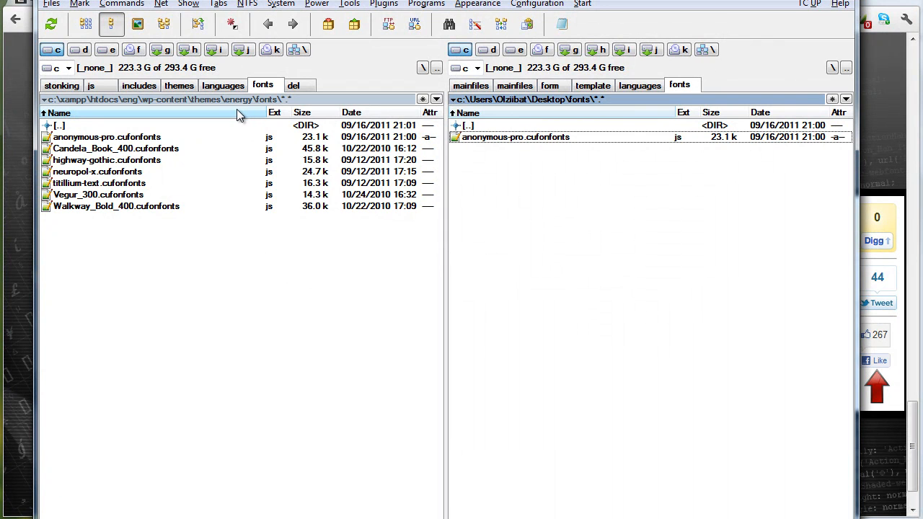
pyautogui.moveTo(133, 113)
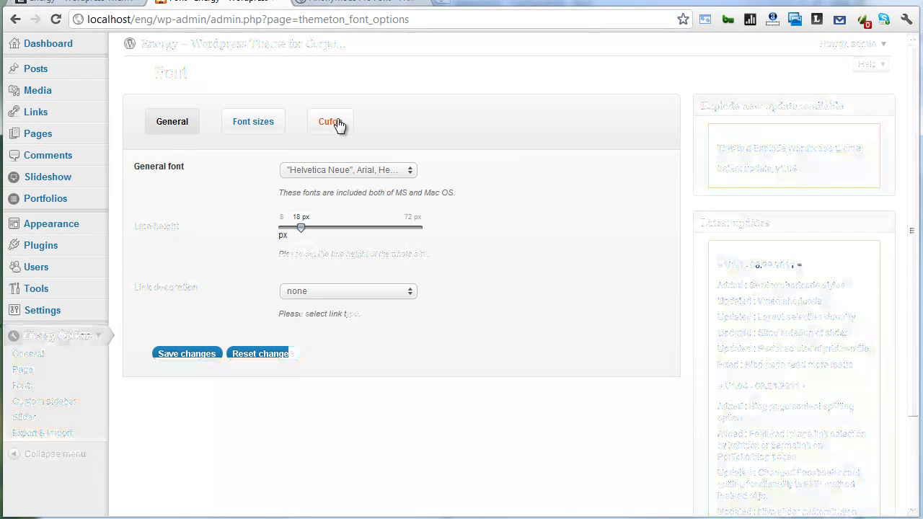
# - Choose Anonymous Pro Bold Italic as the Cufon font in Energy Options > Font
pyautogui.click(330, 121)
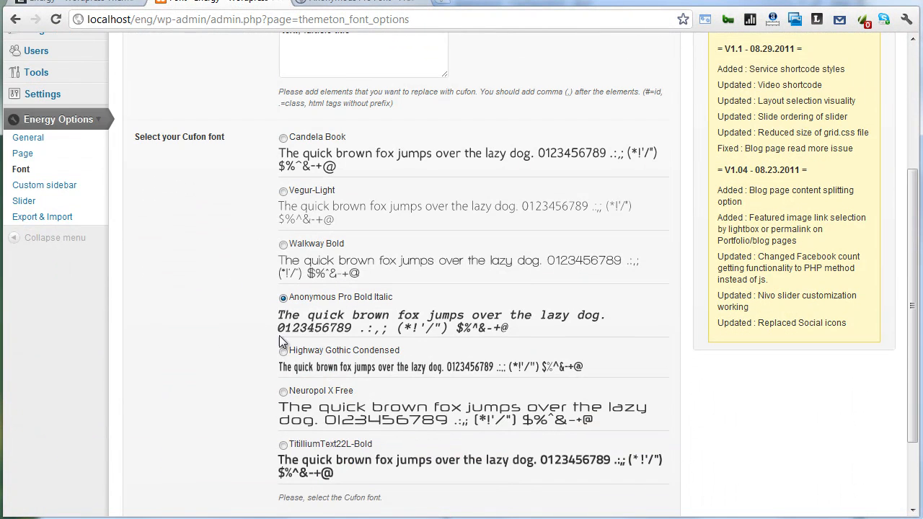
pyautogui.scroll(-3)
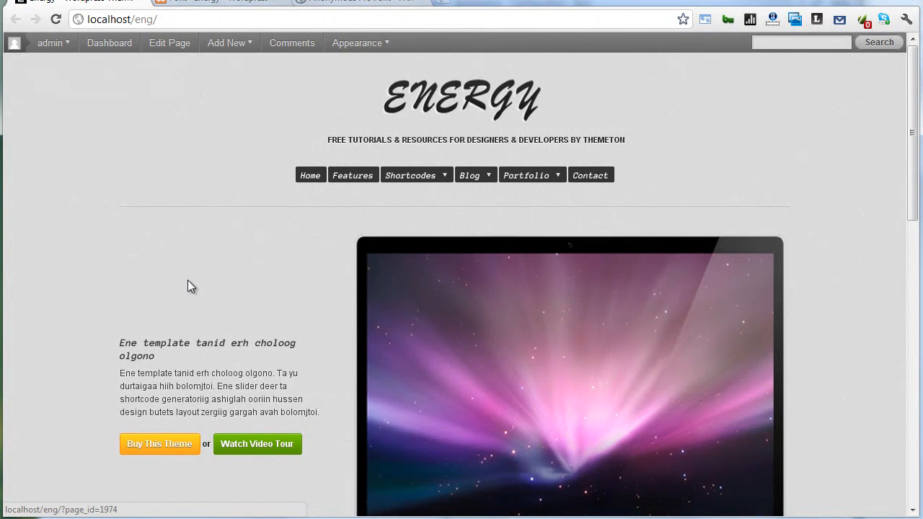
pyautogui.scroll(-3)
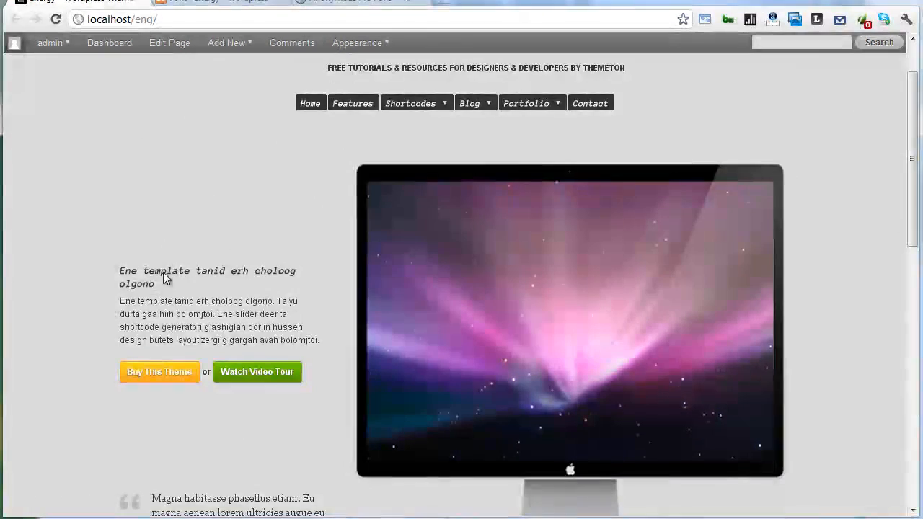
pyautogui.scroll(-3)
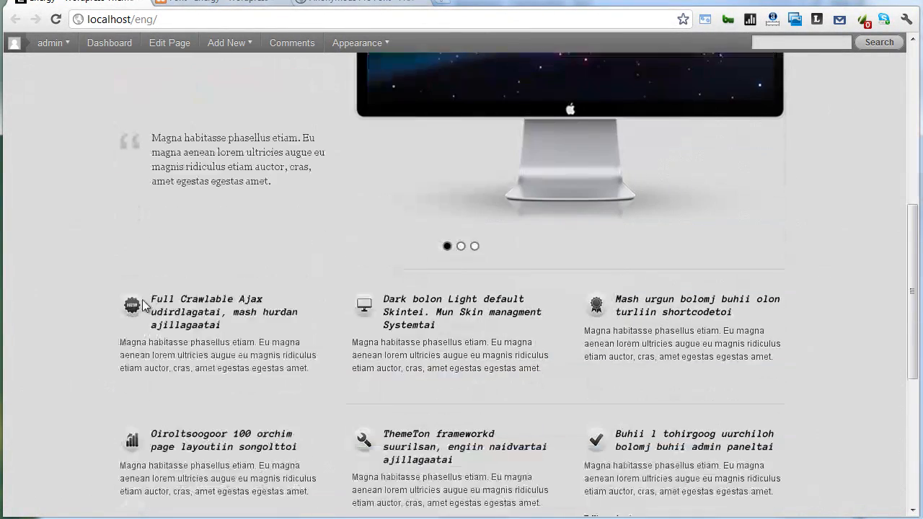
pyautogui.scroll(-3)
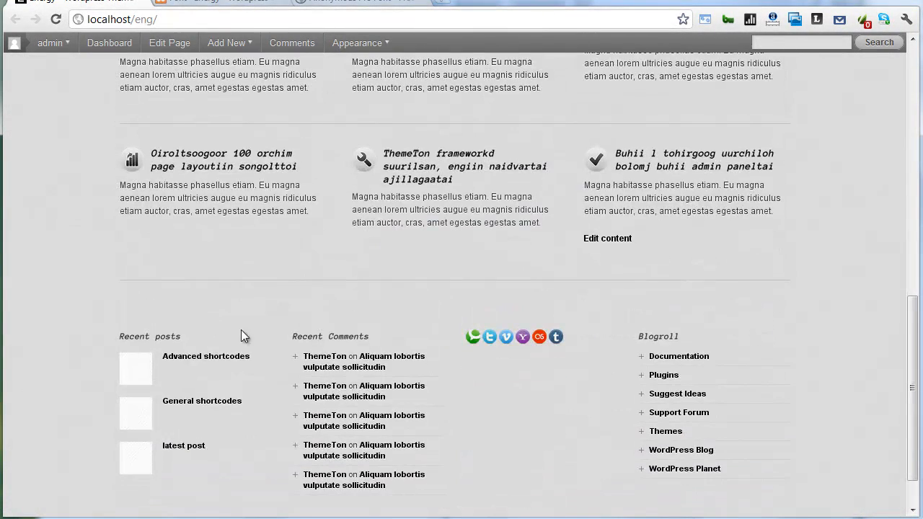
pyautogui.scroll(3)
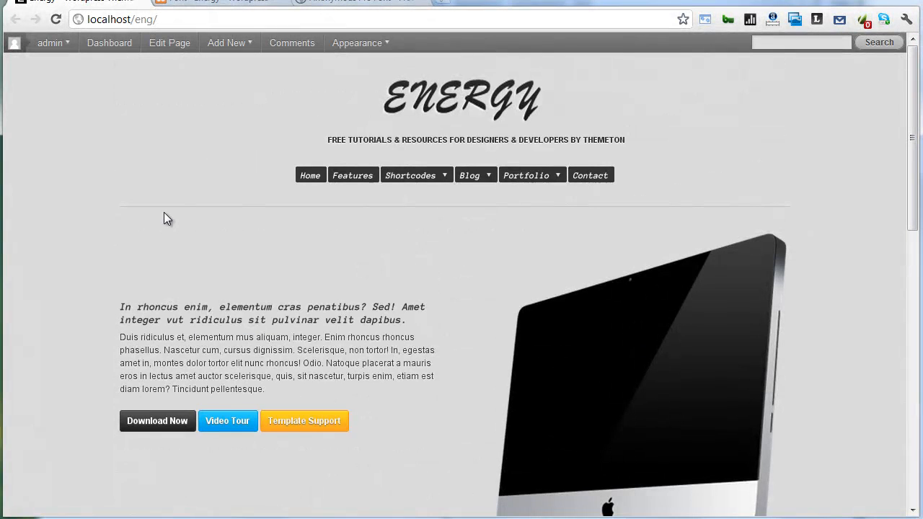
pyautogui.moveTo(815, 370)
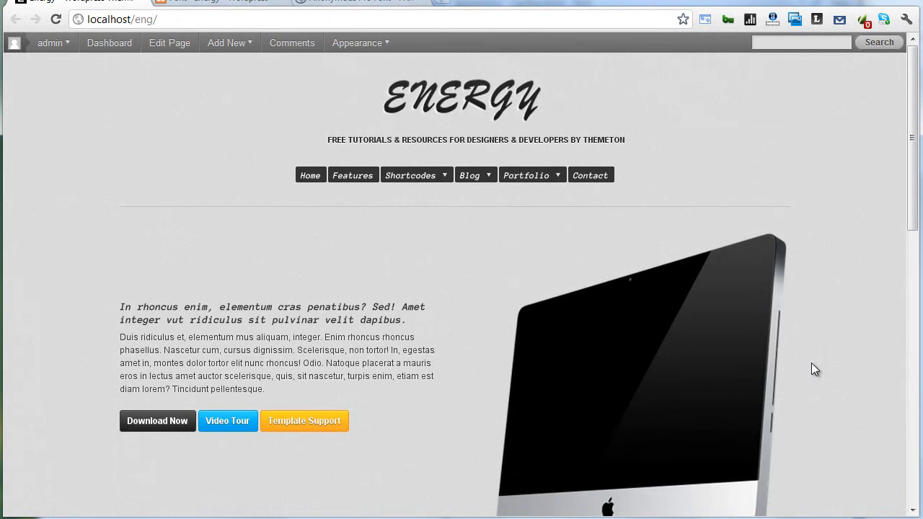
pyautogui.moveTo(831, 463)
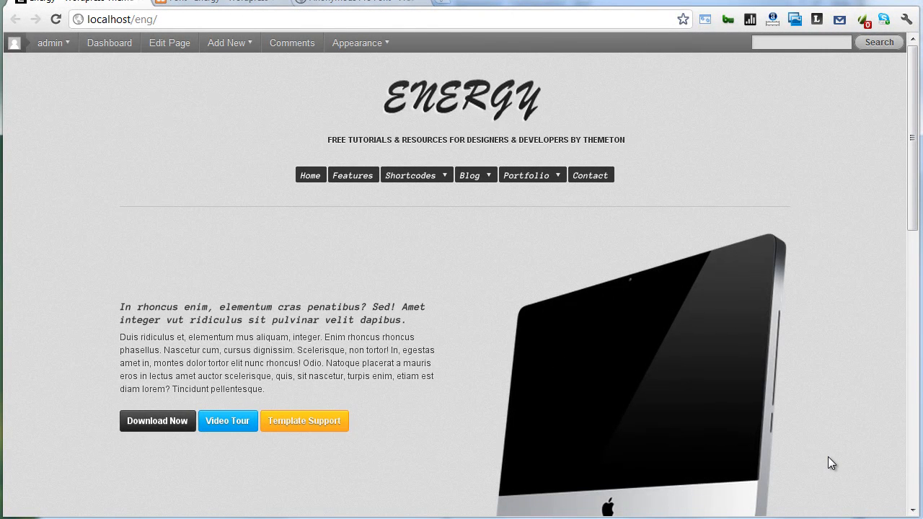